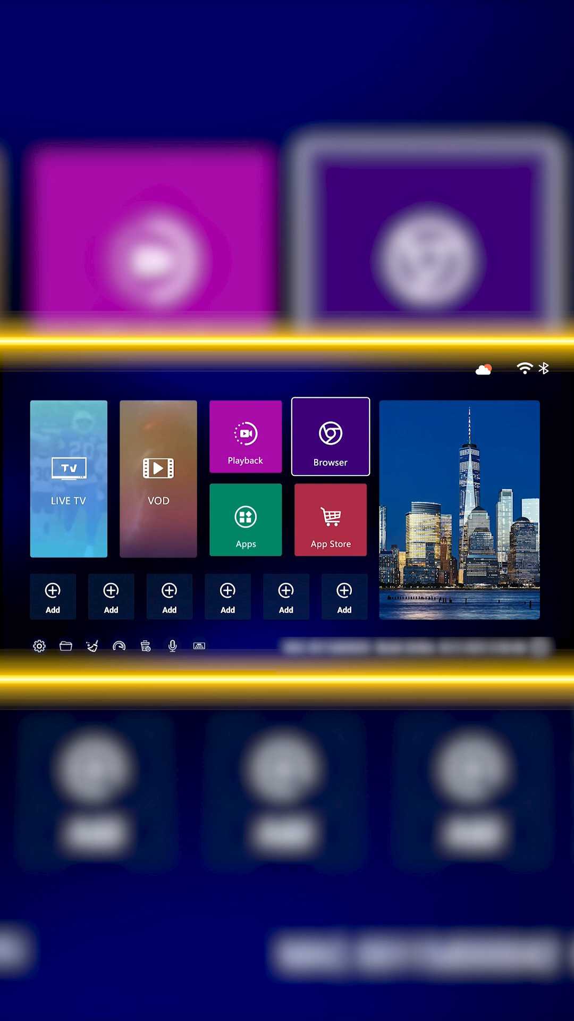
# - Launch the web browser from the home screen, landing on a new Google tab
pyautogui.click(330, 436)
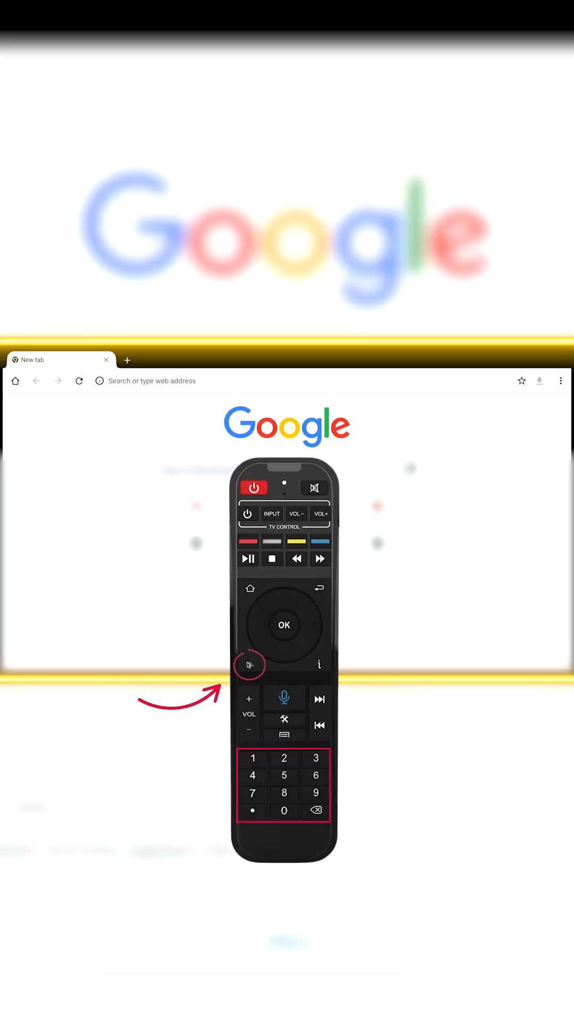
pyautogui.moveTo(394, 395)
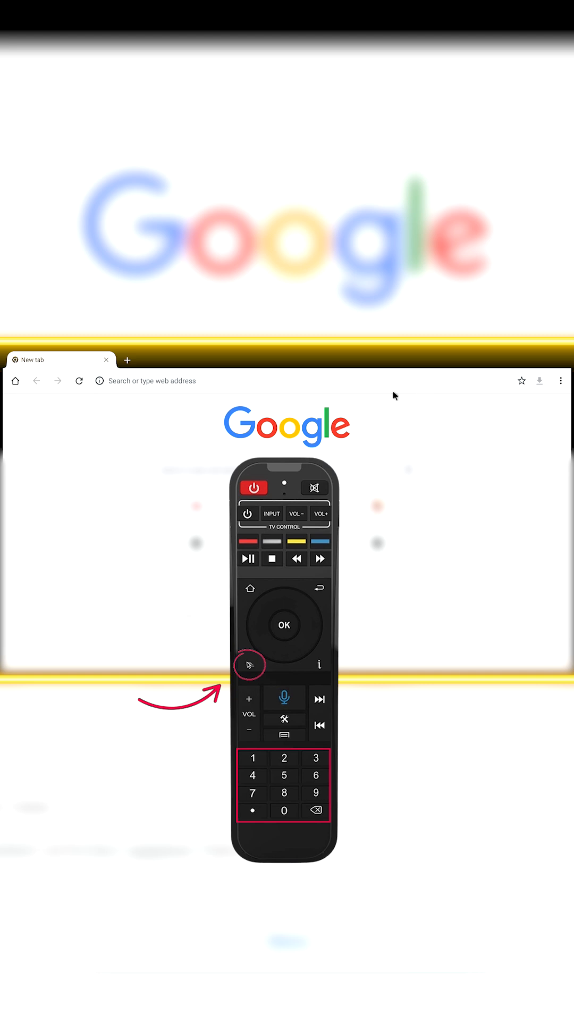
pyautogui.moveTo(304, 385)
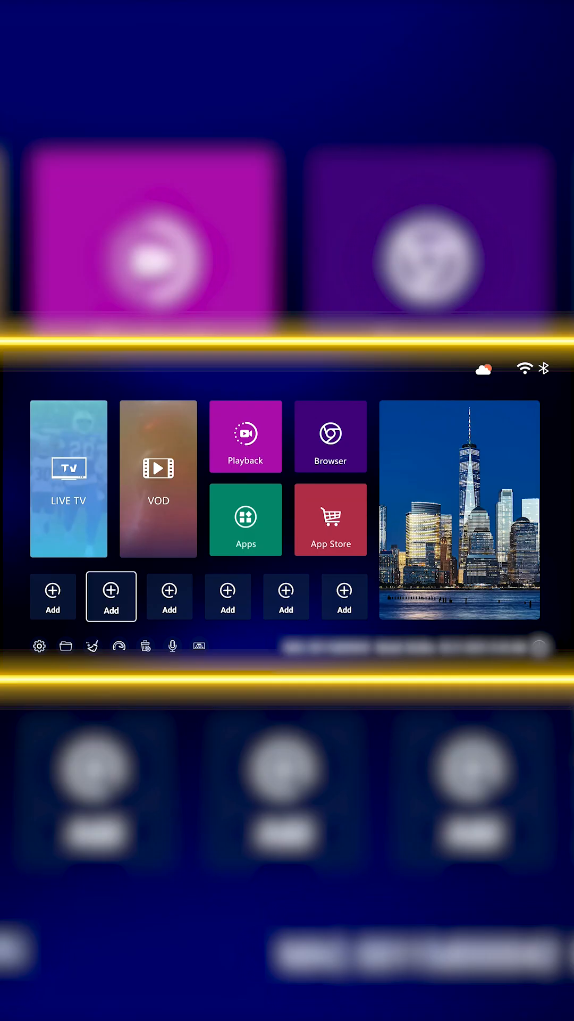
# - Open the App Store listing TV Rom Updater, Blue VOD and Blaze TV
pyautogui.click(330, 519)
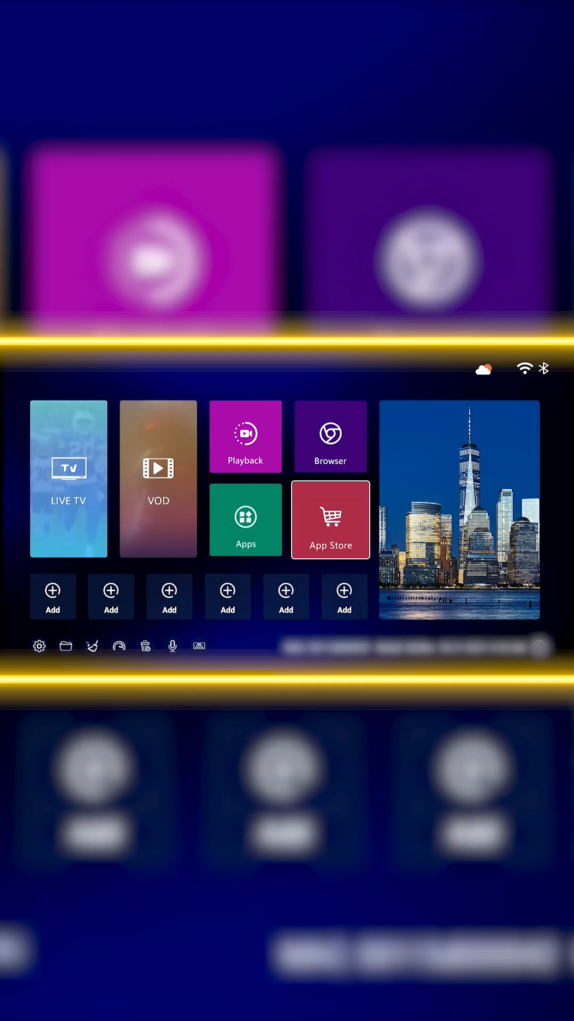
pyautogui.click(330, 519)
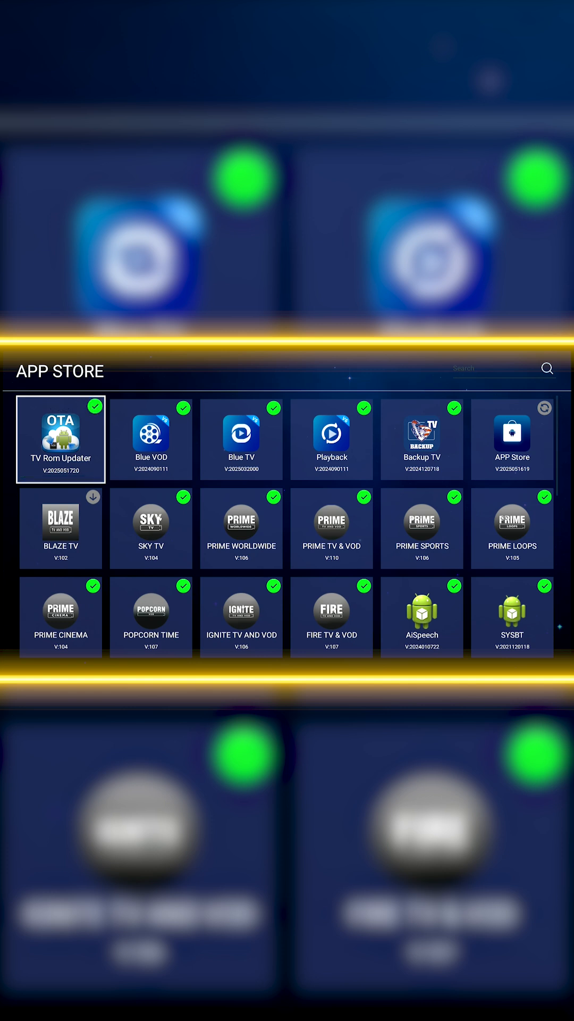
# - Launch TV Rom Updater, download the 20250518 ROM and flash the ZIP until reboot is offered
pyautogui.click(60, 440)
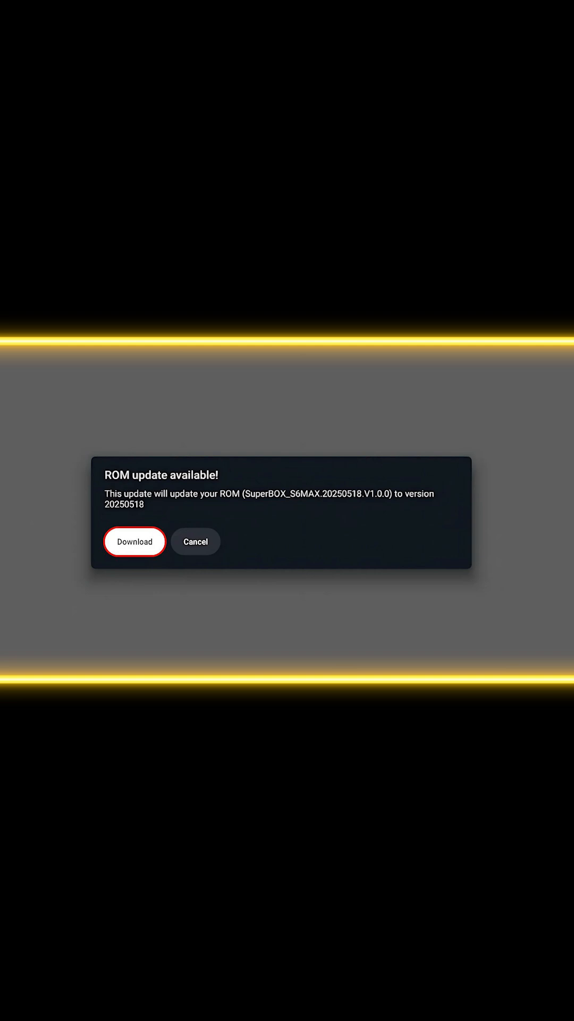
pyautogui.click(134, 541)
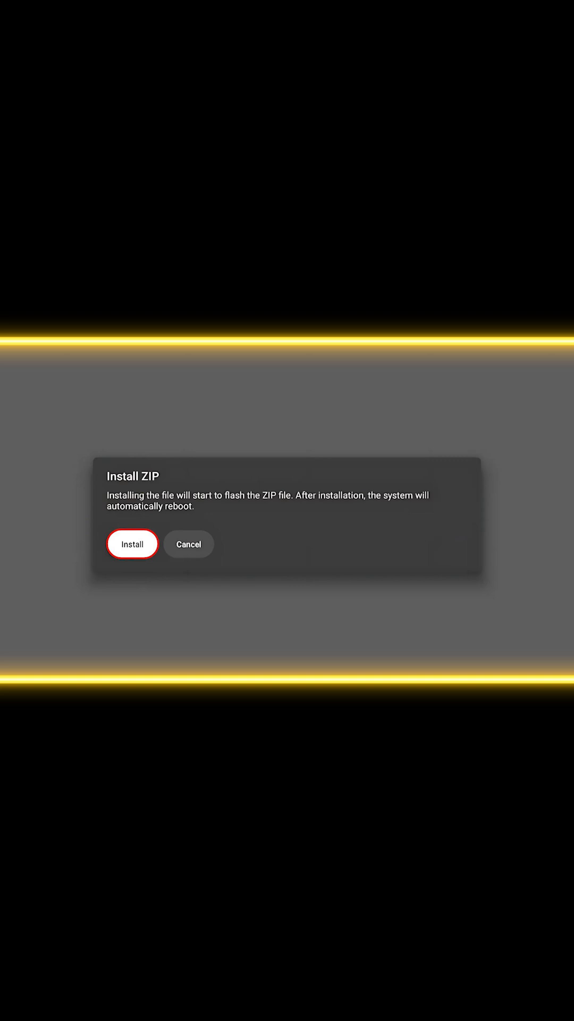
pyautogui.click(131, 544)
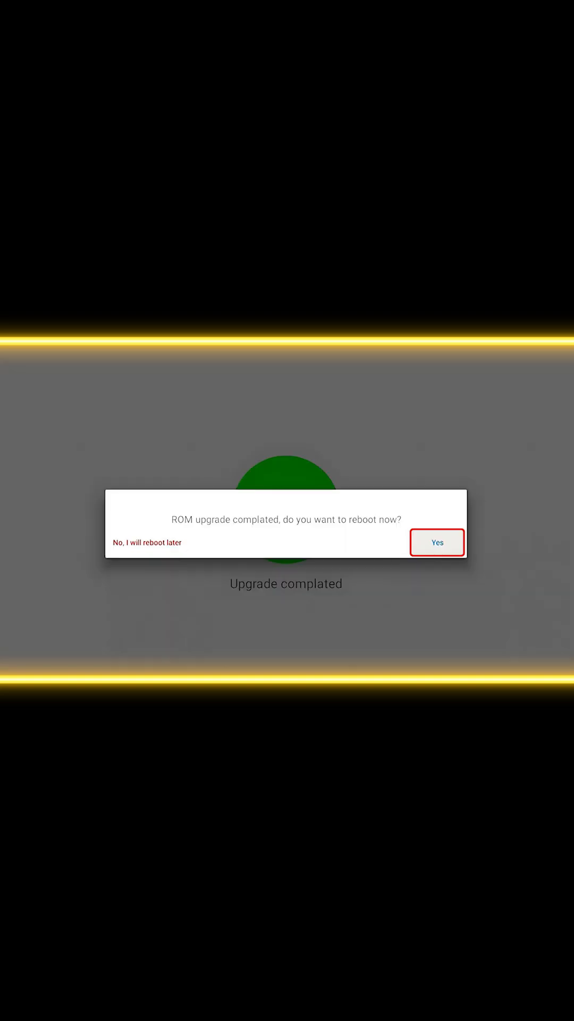